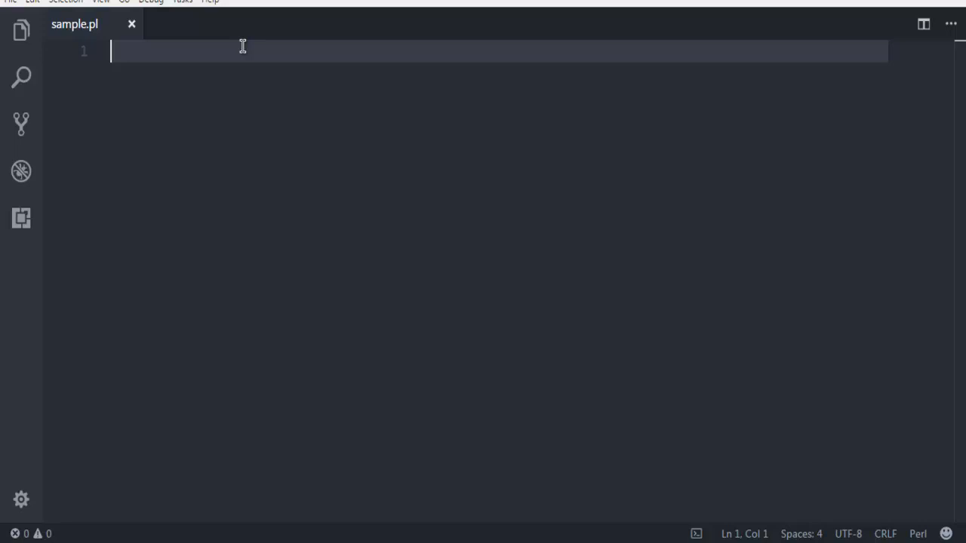
mouse_move(89, 33)
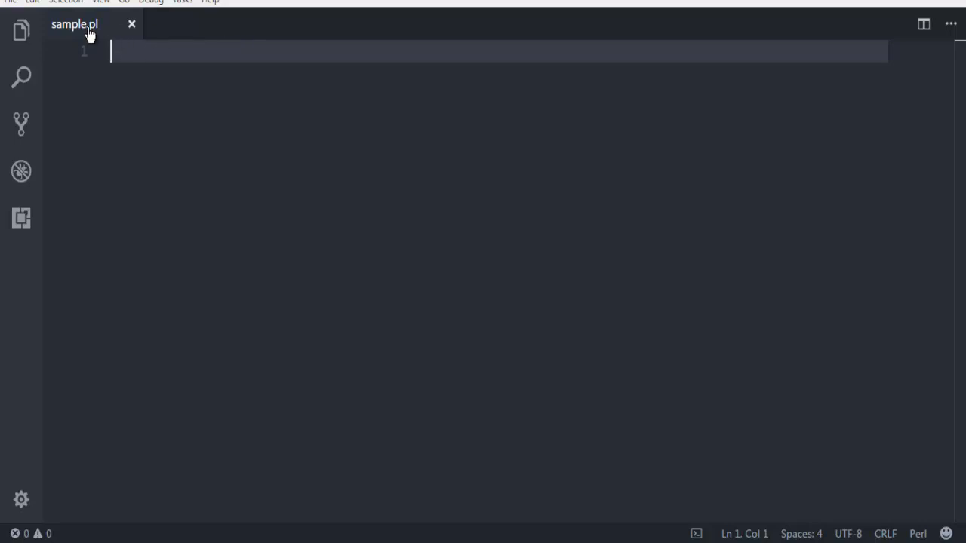
mouse_move(159, 77)
type("s")
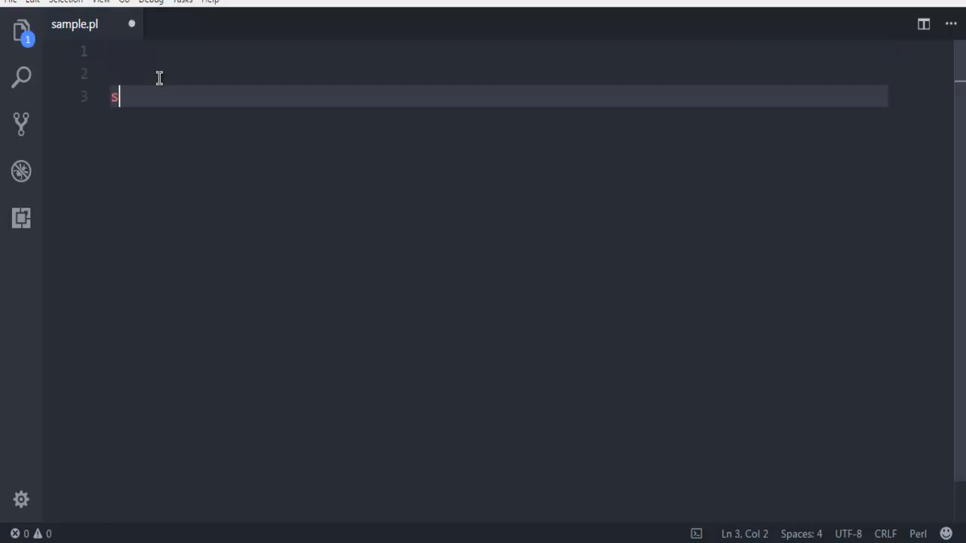
Step: Write sub sample{ print "Devnami YouTube Channel"; } on line 3 of sample.pl
type("ub")
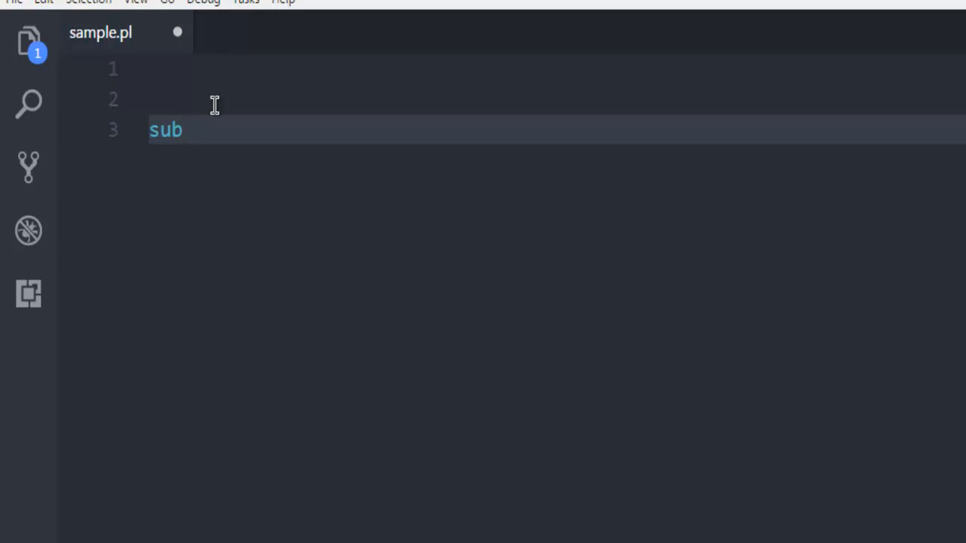
type("sample")
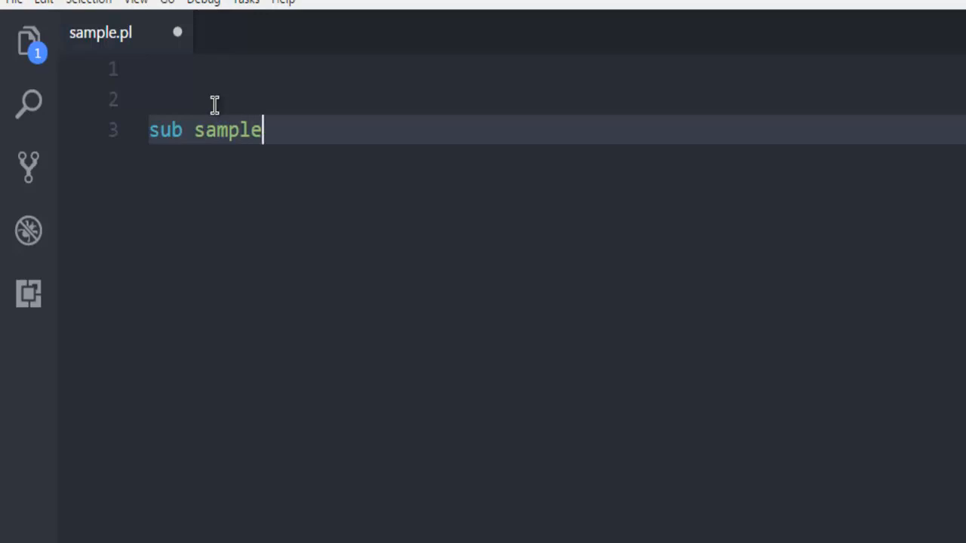
type("{")
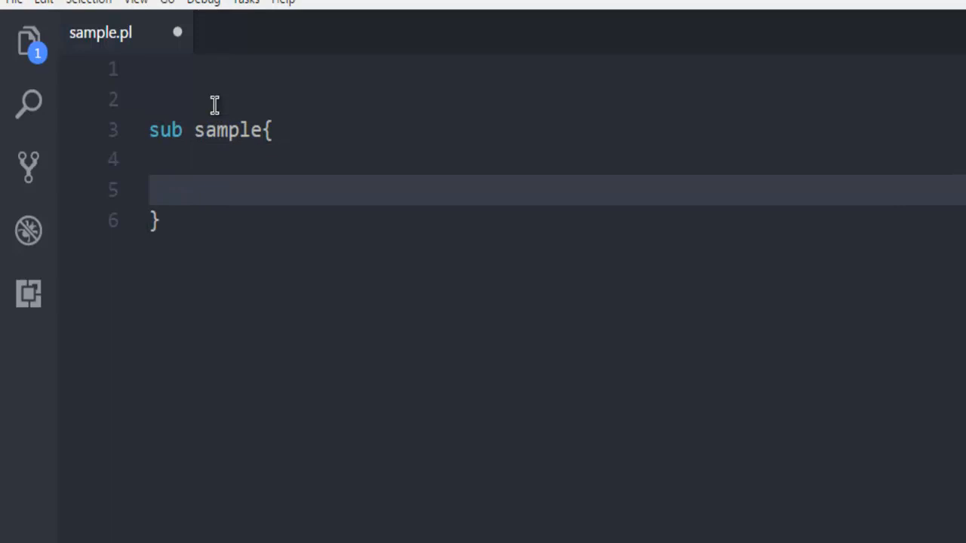
type("pri")
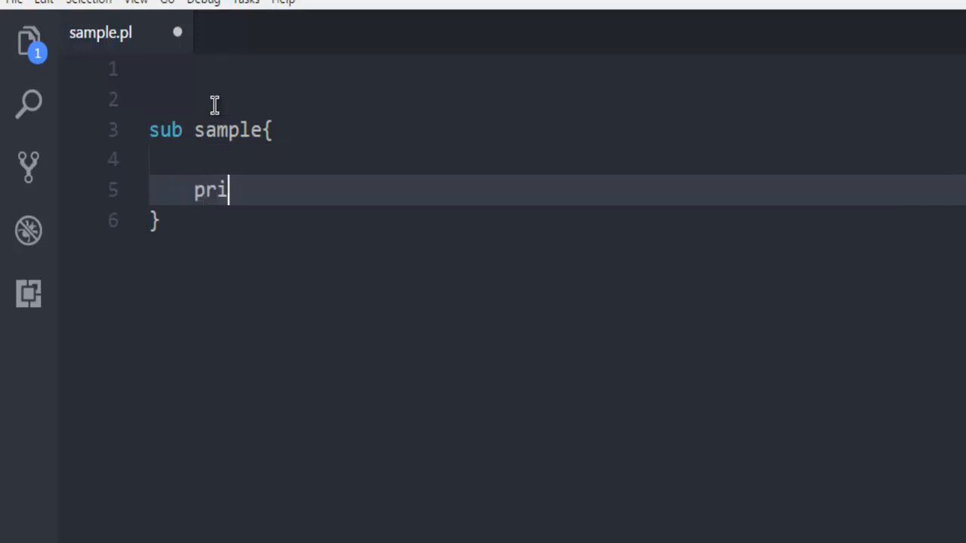
type("nt \"")
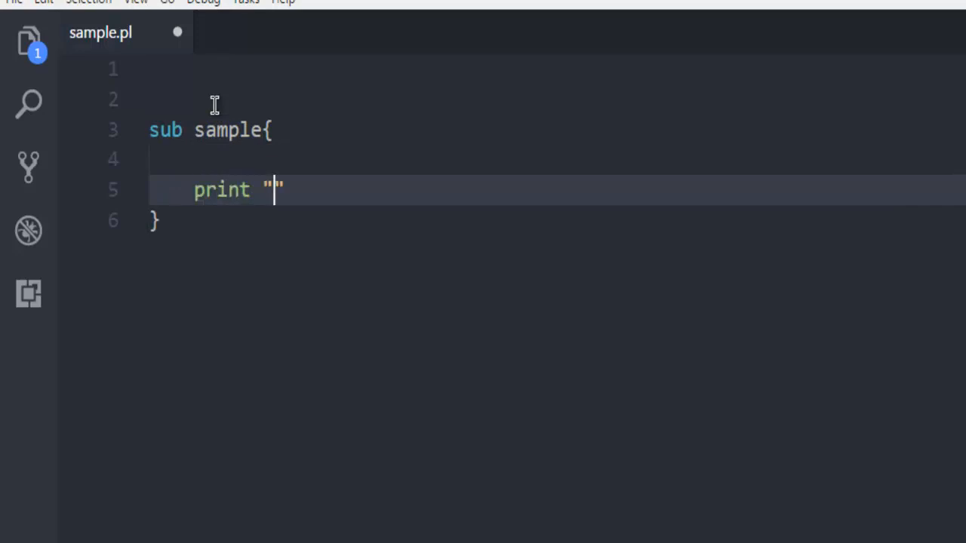
type("Deb")
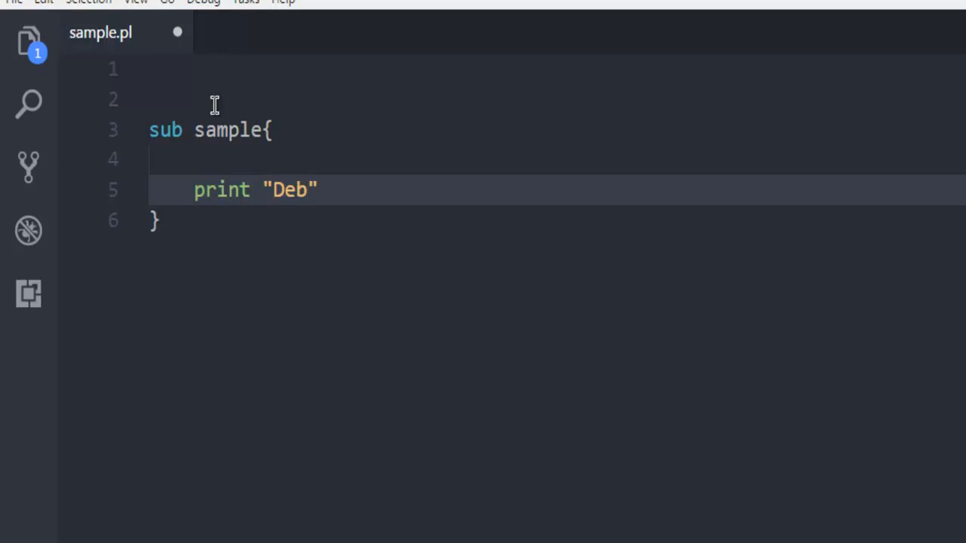
type("vnami")
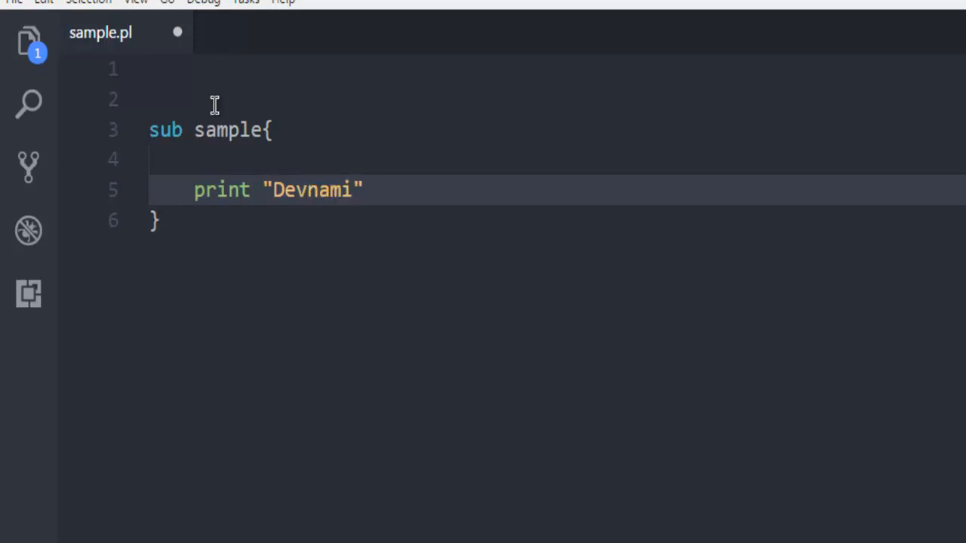
type("y")
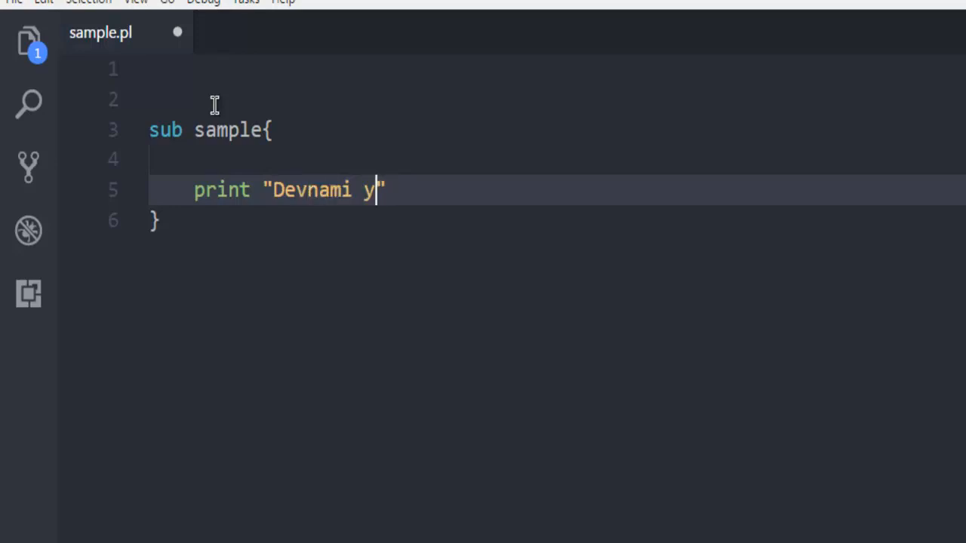
type("ouTube")
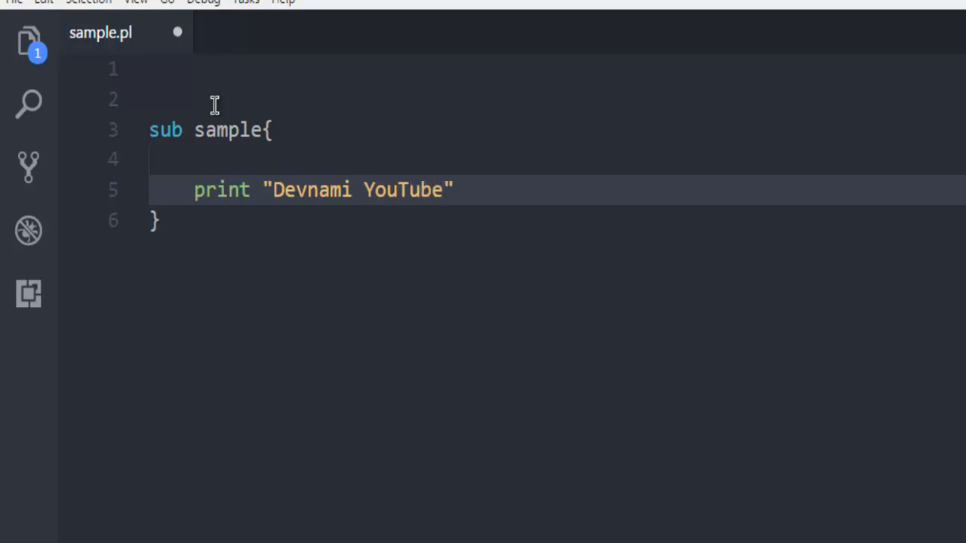
type("Channel")
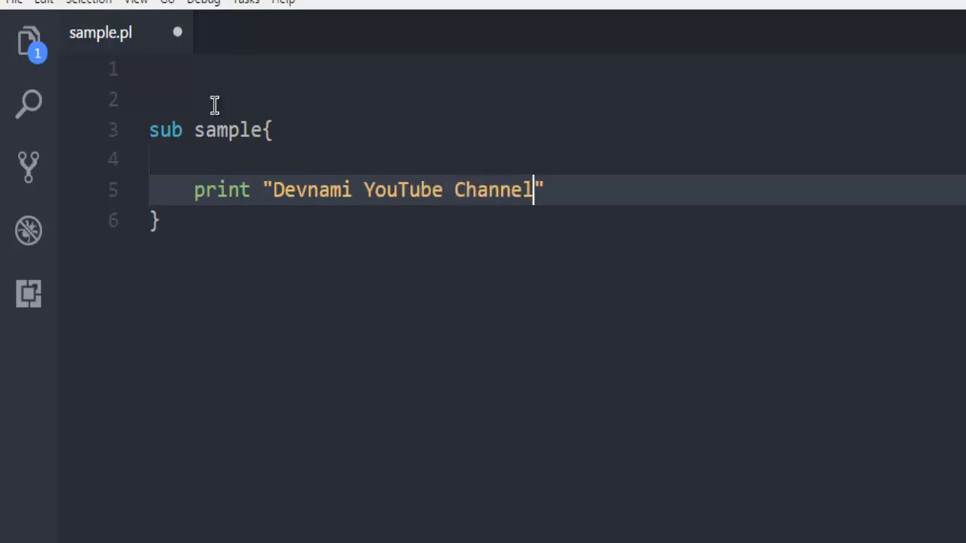
type(";")
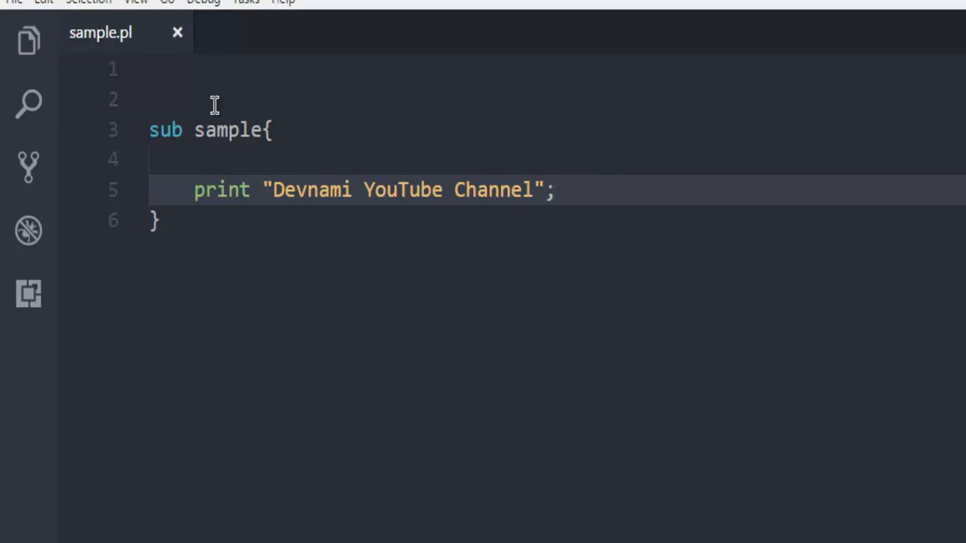
Step: Add a sample(); call on a new line after the subroutine's closing brace
left_click(156, 220)
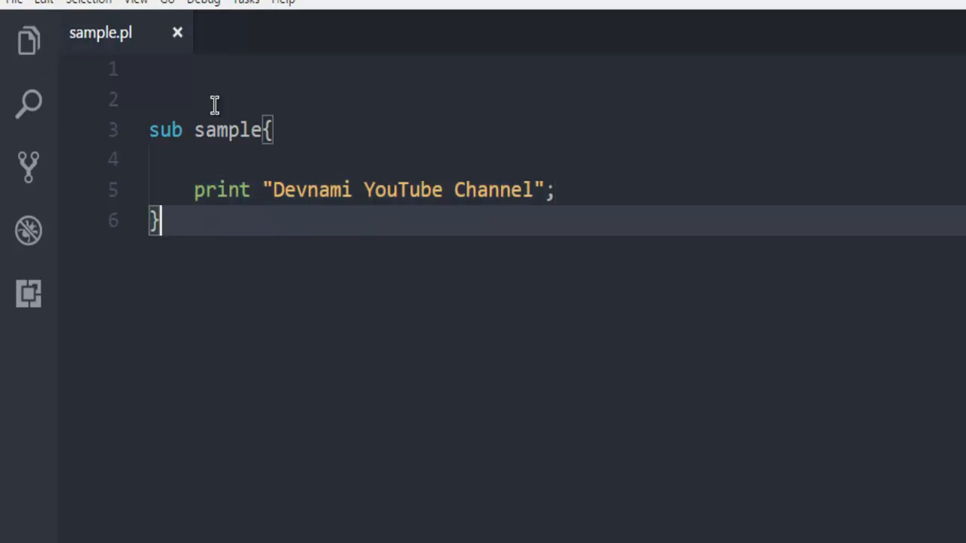
type("sam")
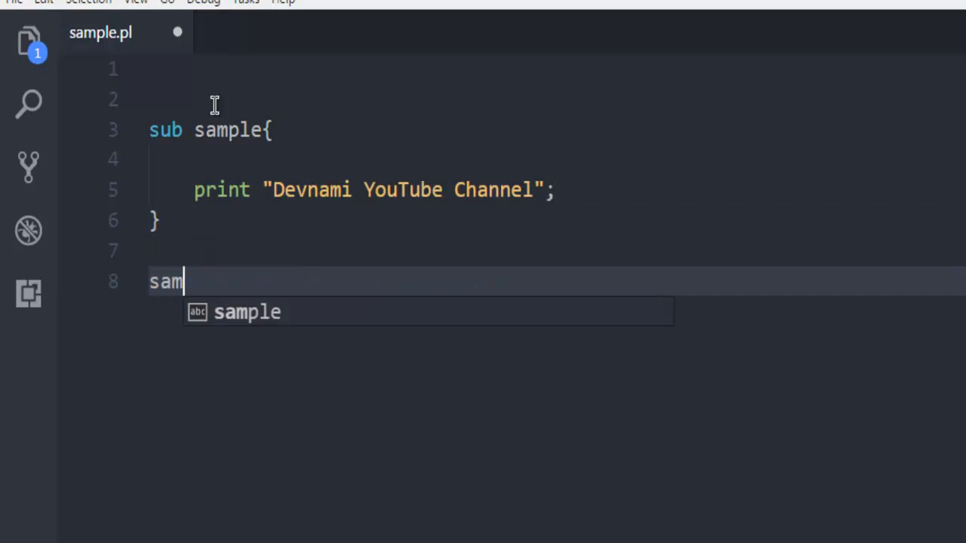
type("ple(")
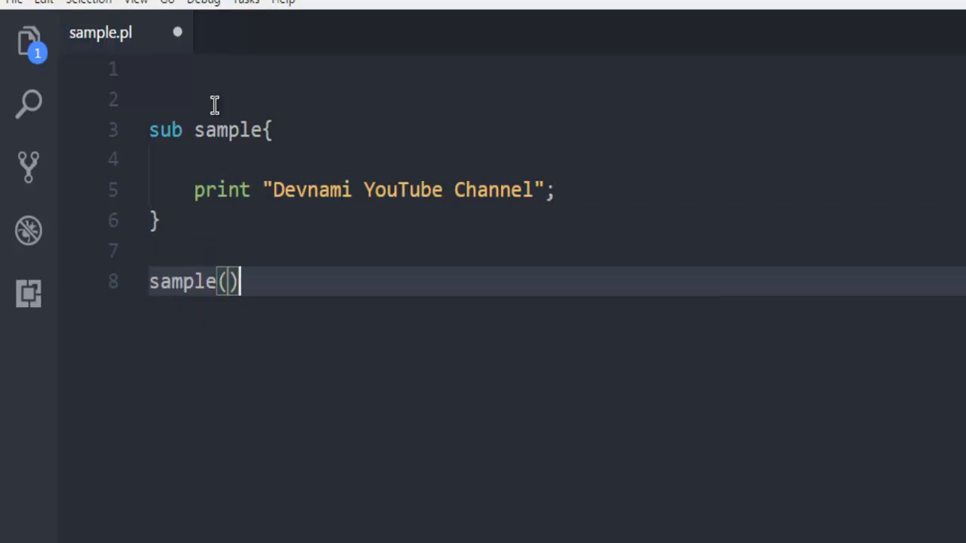
type(";")
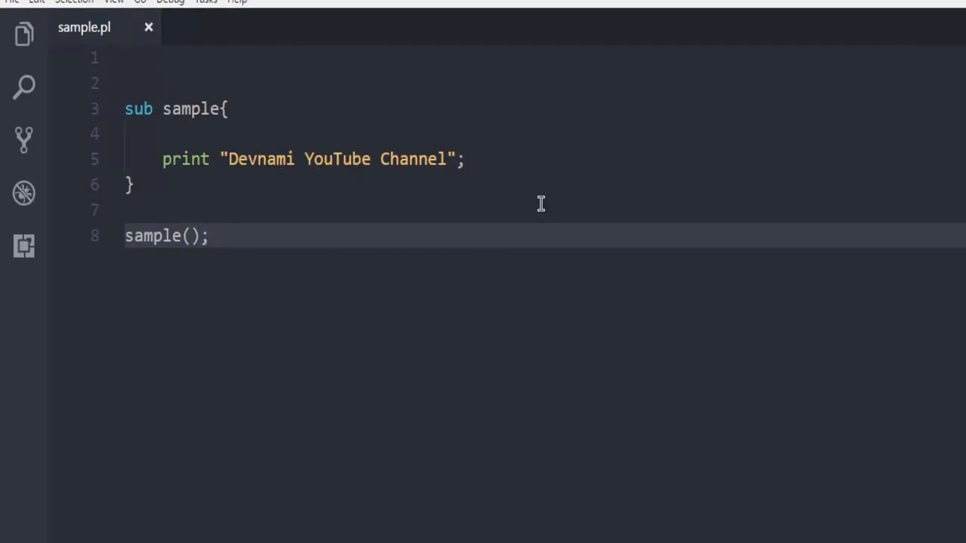
mouse_move(79, 79)
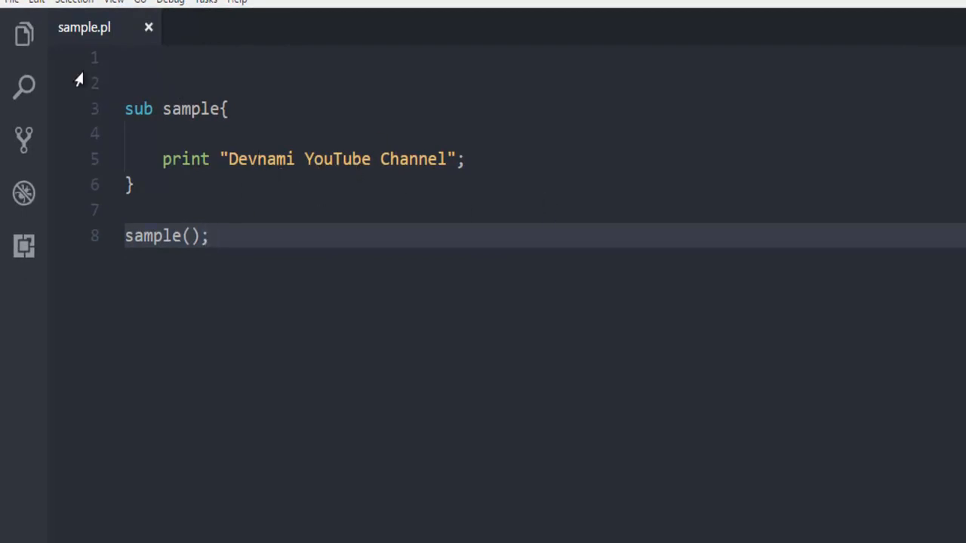
Step: Run perl sample.pl in the integrated terminal, printing 'Devnami YouTube Channel'
left_click(114, 2)
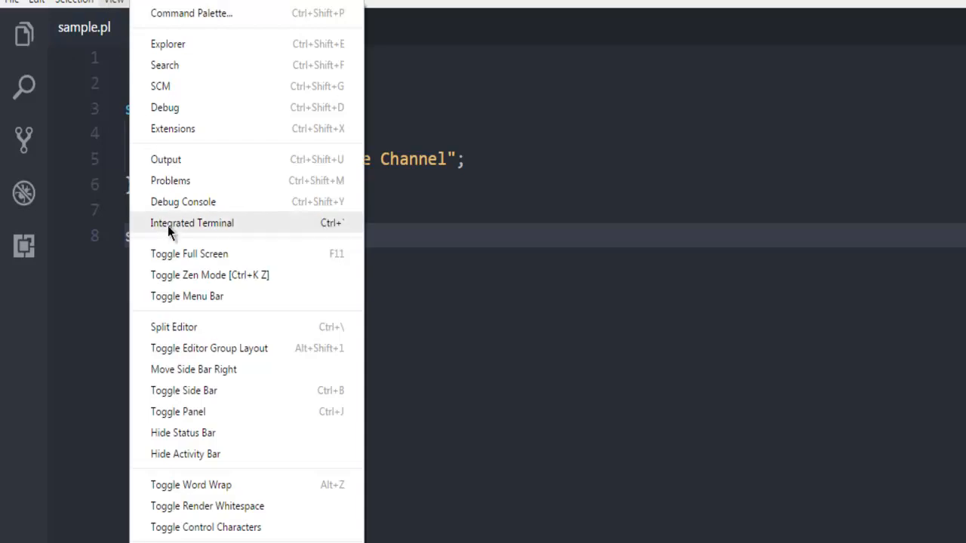
left_click(191, 222)
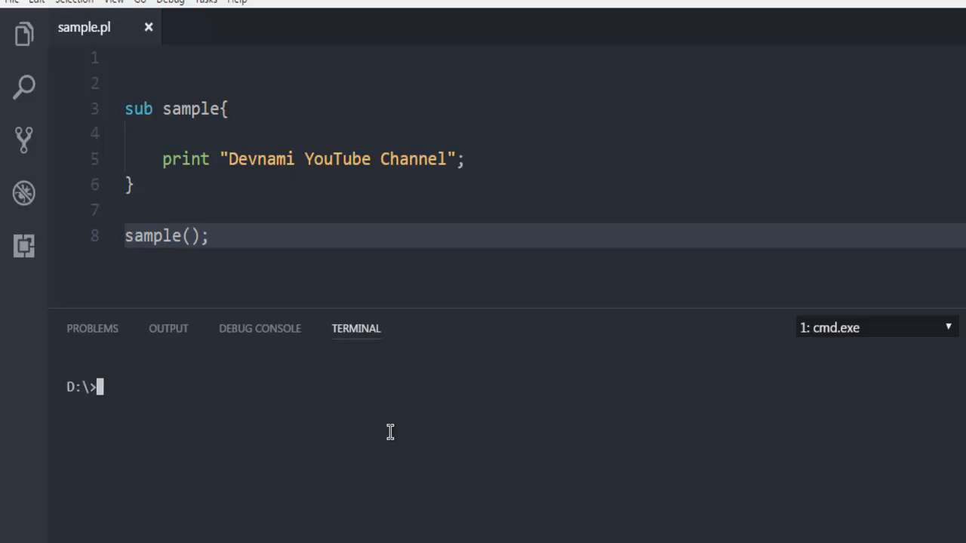
type("p")
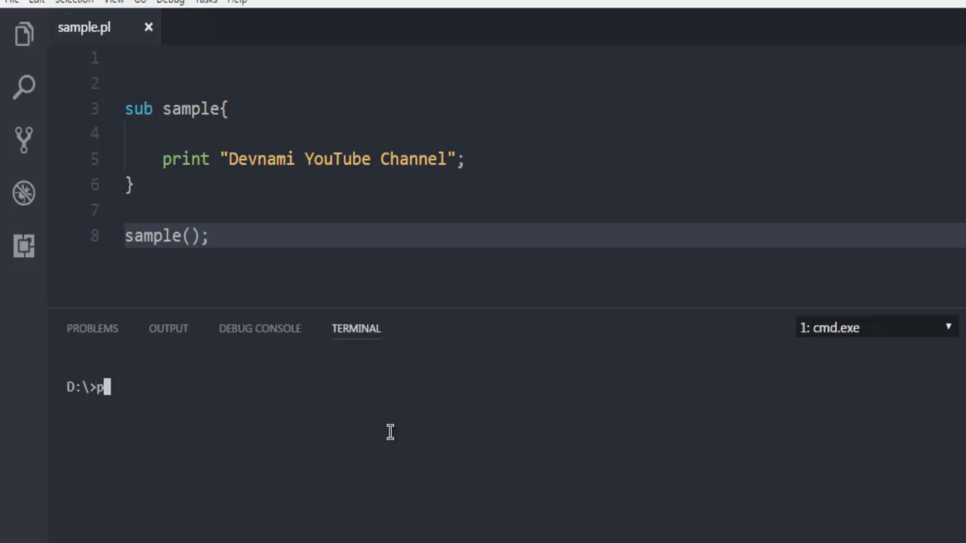
type("erl")
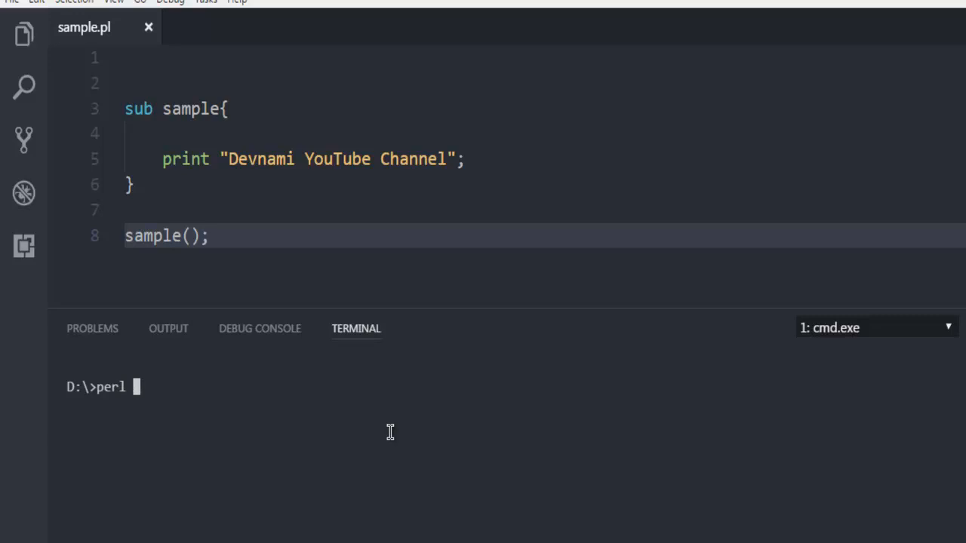
type("sa")
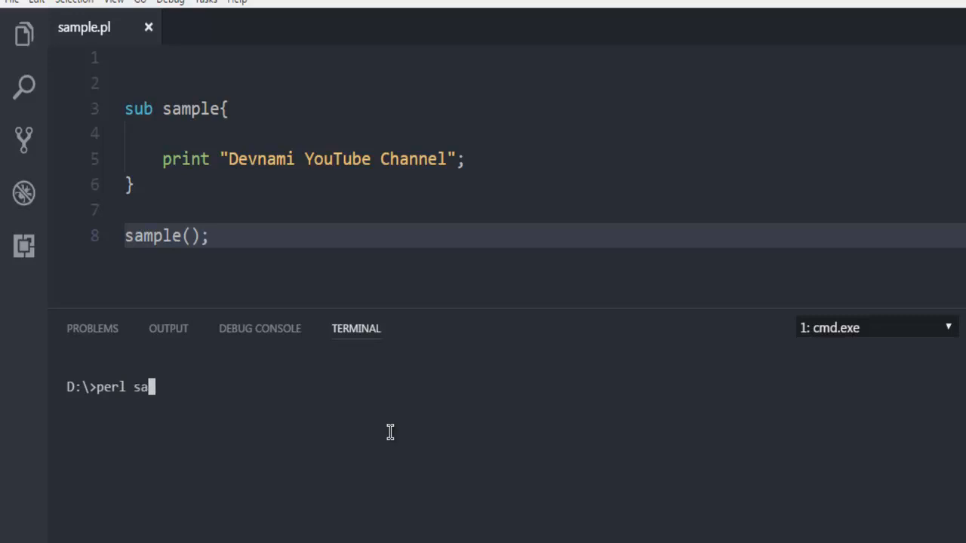
type("mple.pl")
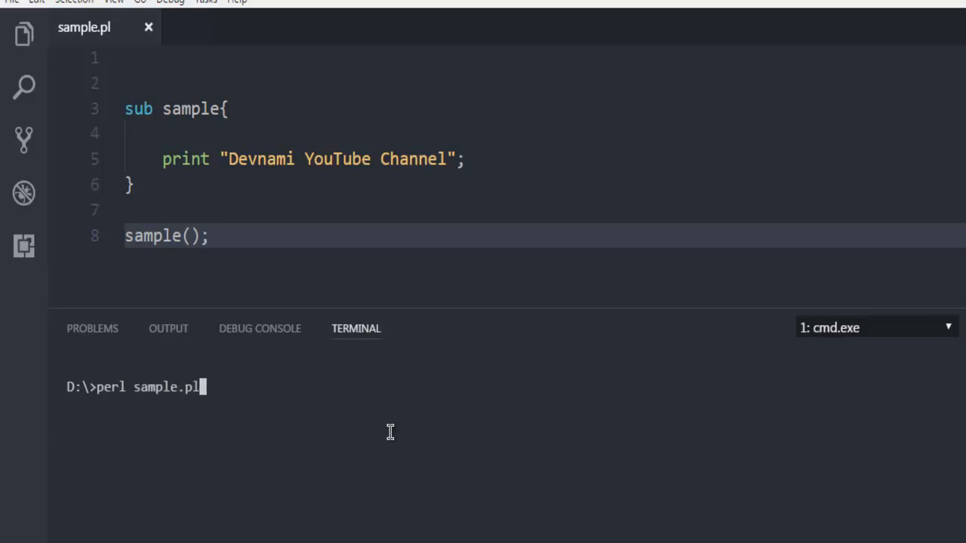
key("Return")
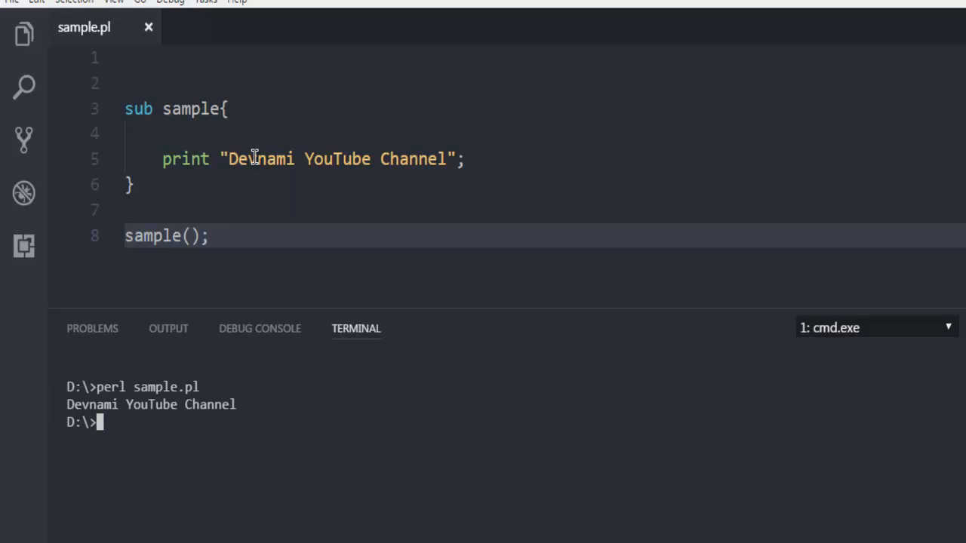
mouse_move(317, 172)
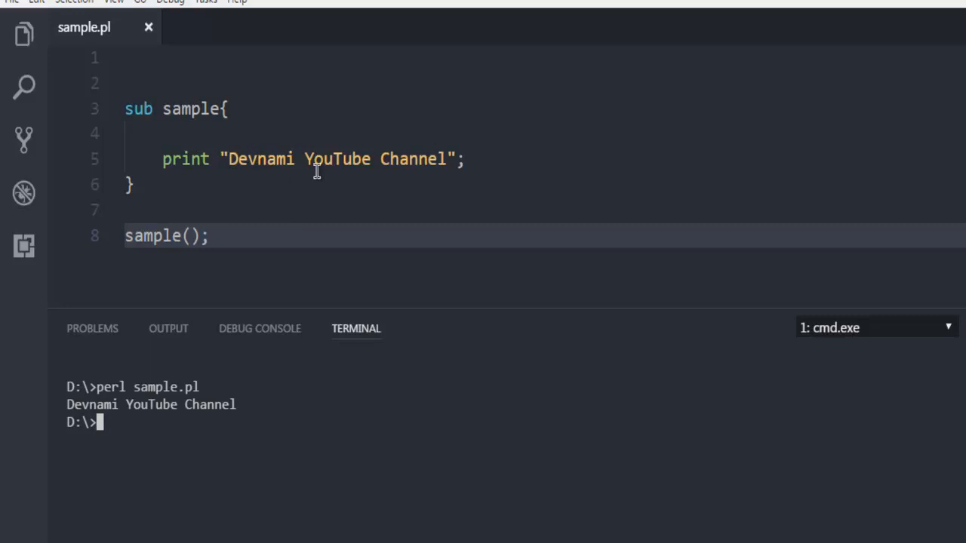
mouse_move(808, 261)
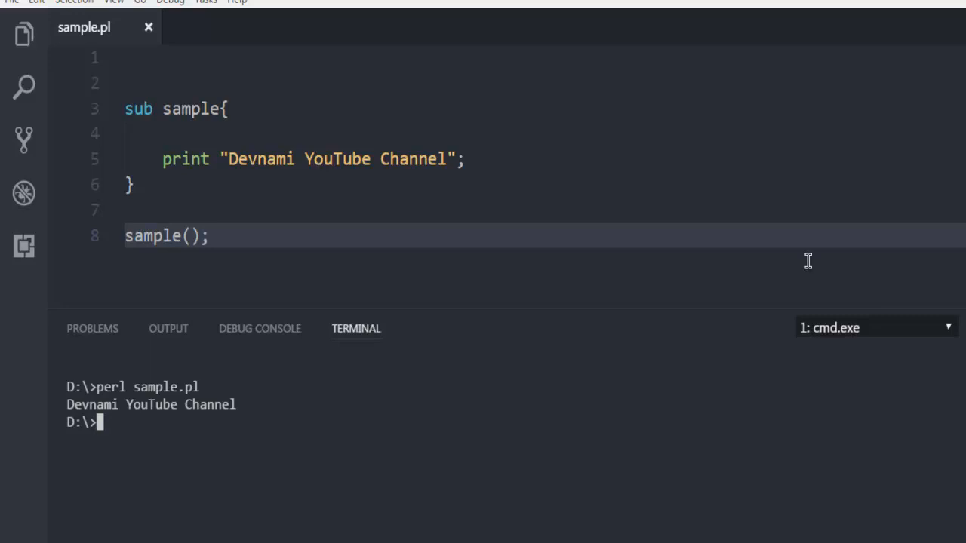
left_click(456, 231)
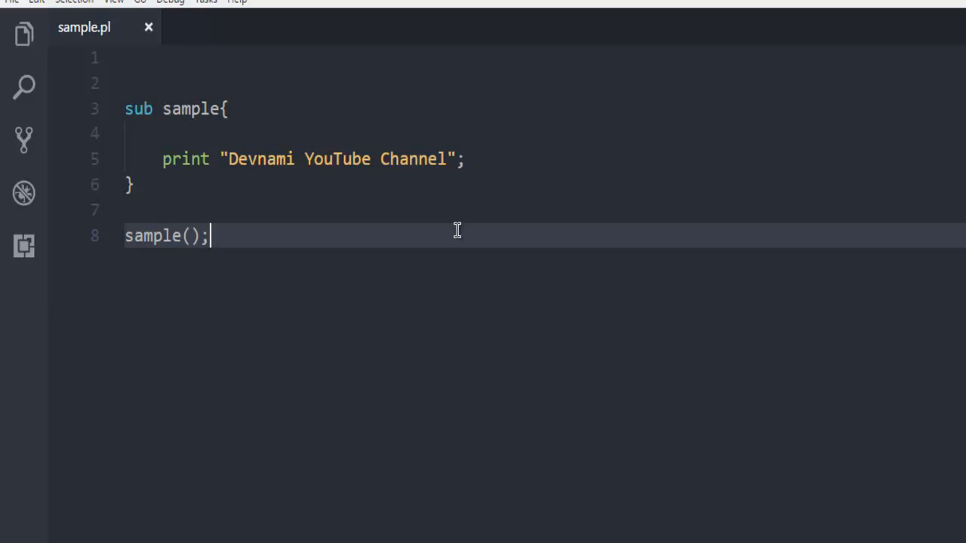
mouse_move(413, 196)
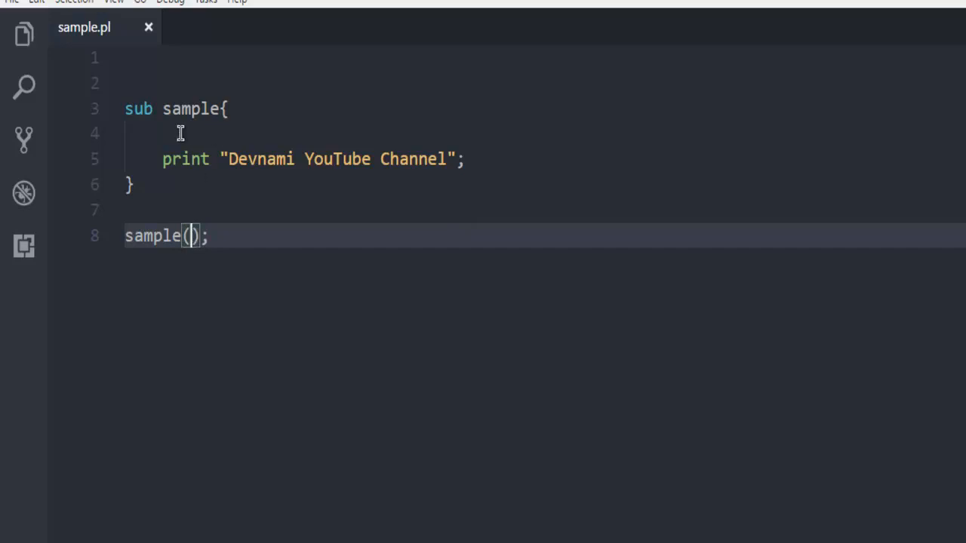
mouse_move(396, 130)
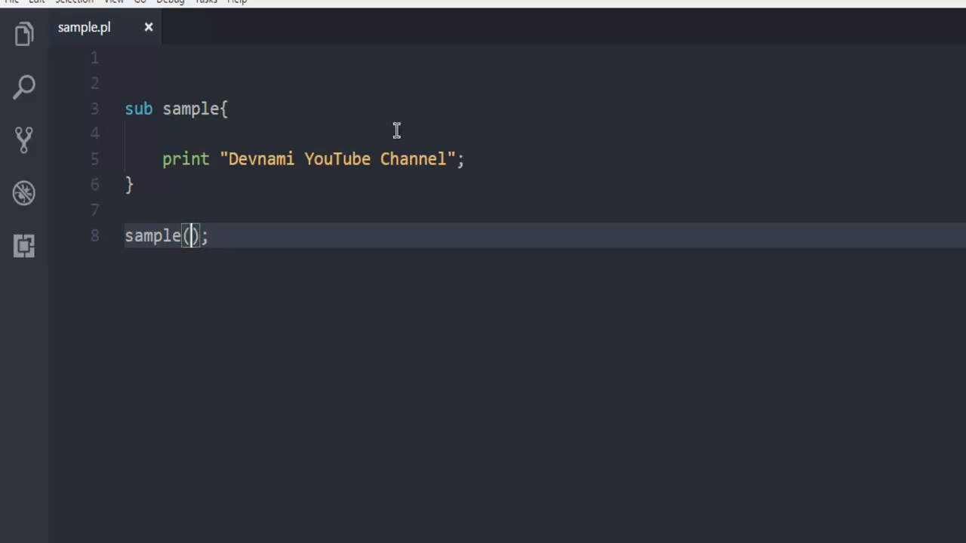
mouse_move(189, 127)
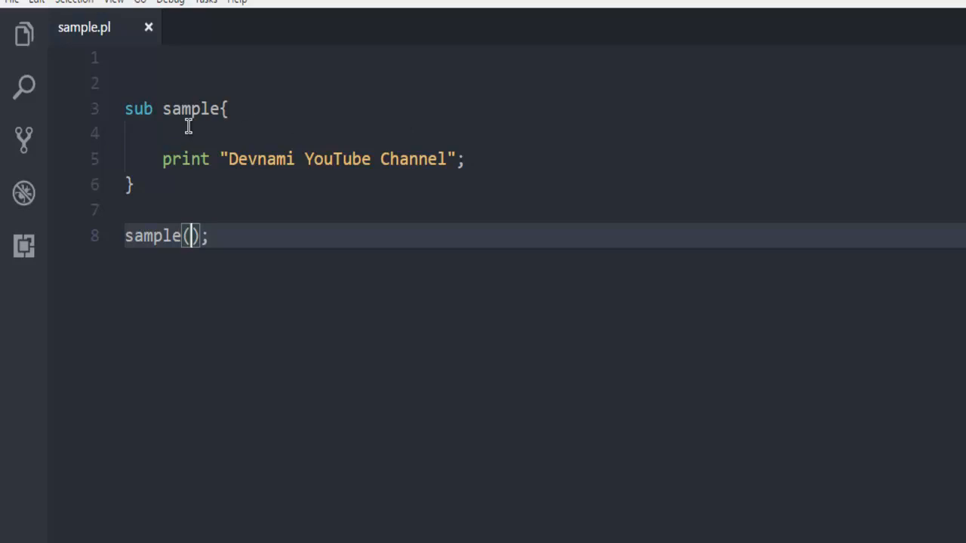
mouse_move(176, 198)
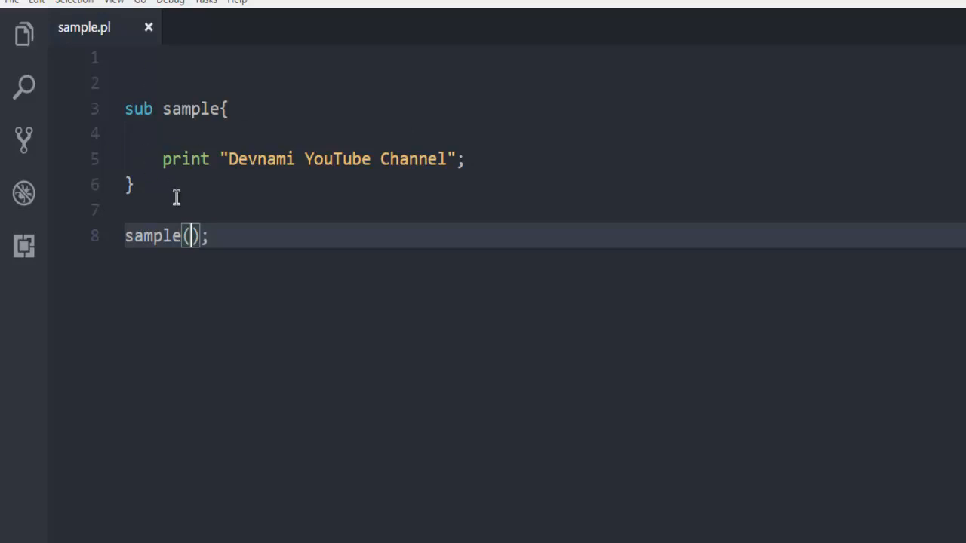
mouse_move(206, 223)
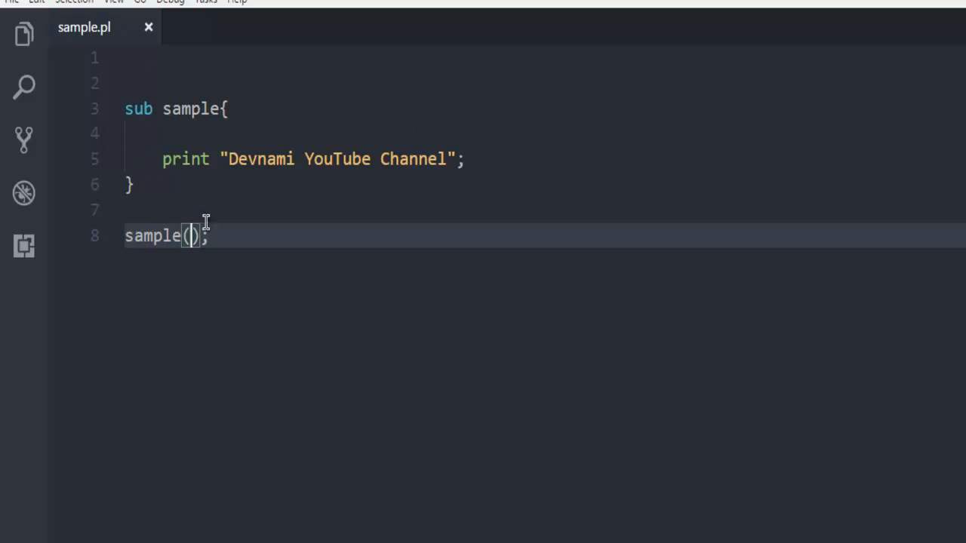
Step: Pass the arguments 2,5 inside the sample() call
type("2,")
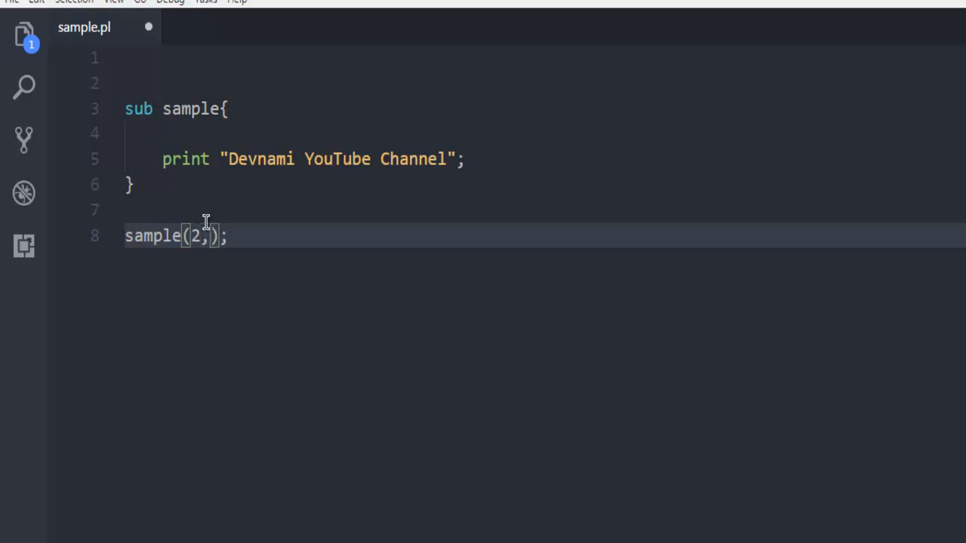
type("5")
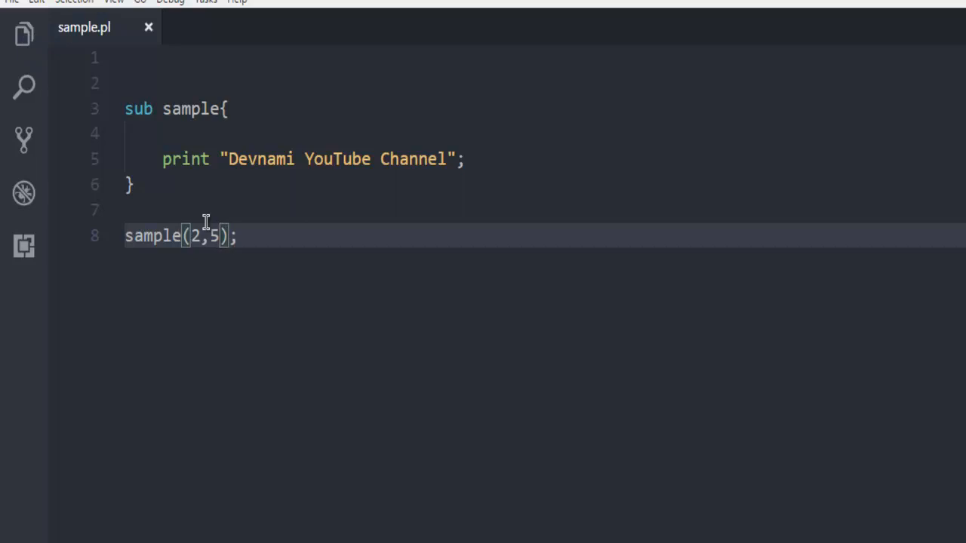
mouse_move(203, 217)
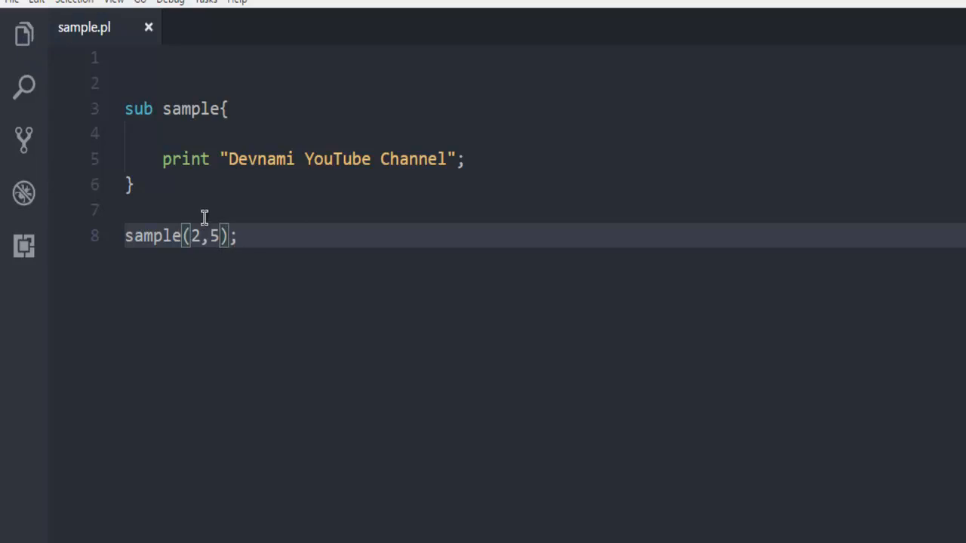
mouse_move(288, 144)
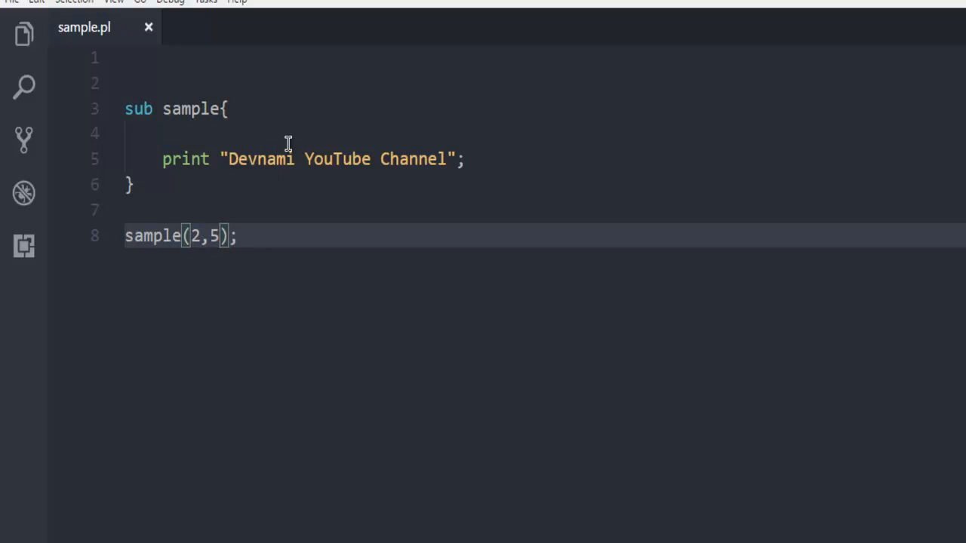
mouse_move(220, 158)
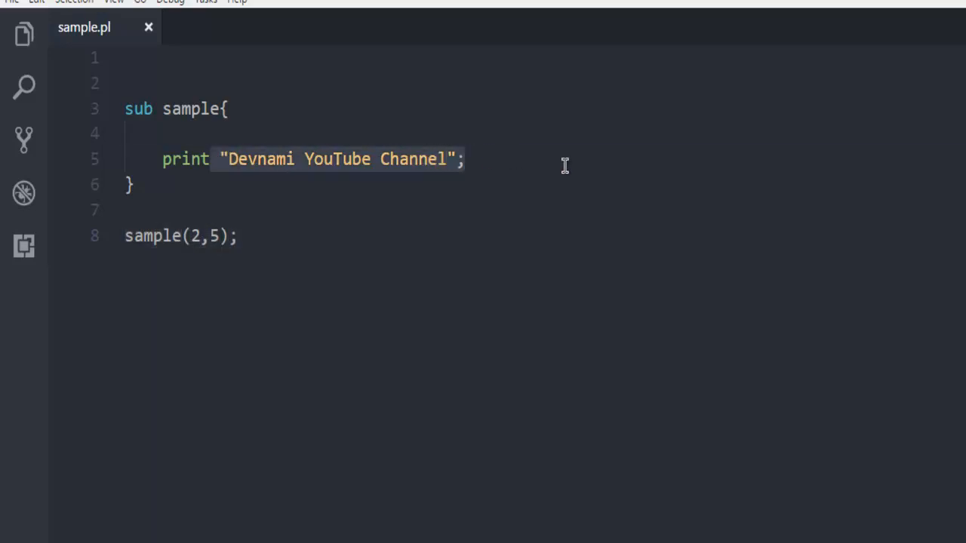
Step: Replace the printed channel text with $_[0]+$_[1]; in the subroutine
type("$")
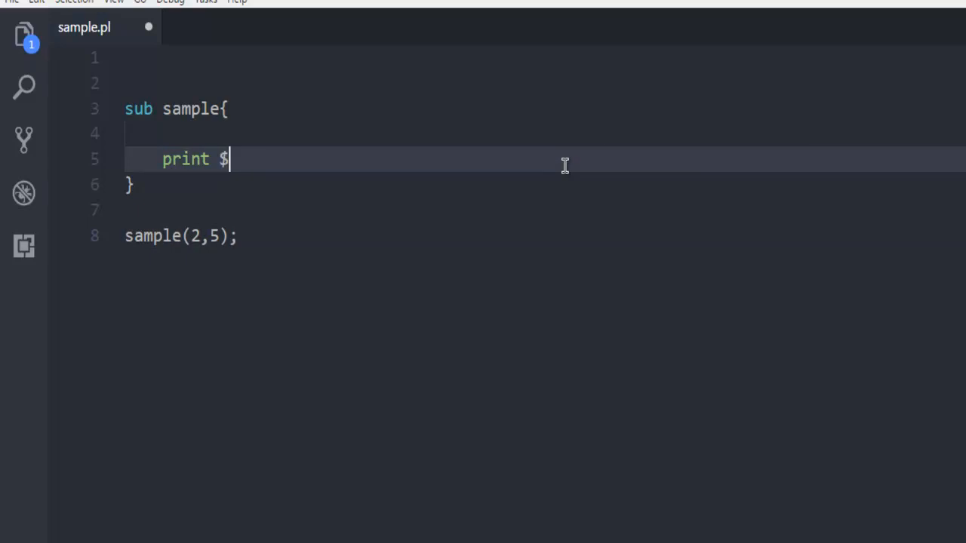
type("_")
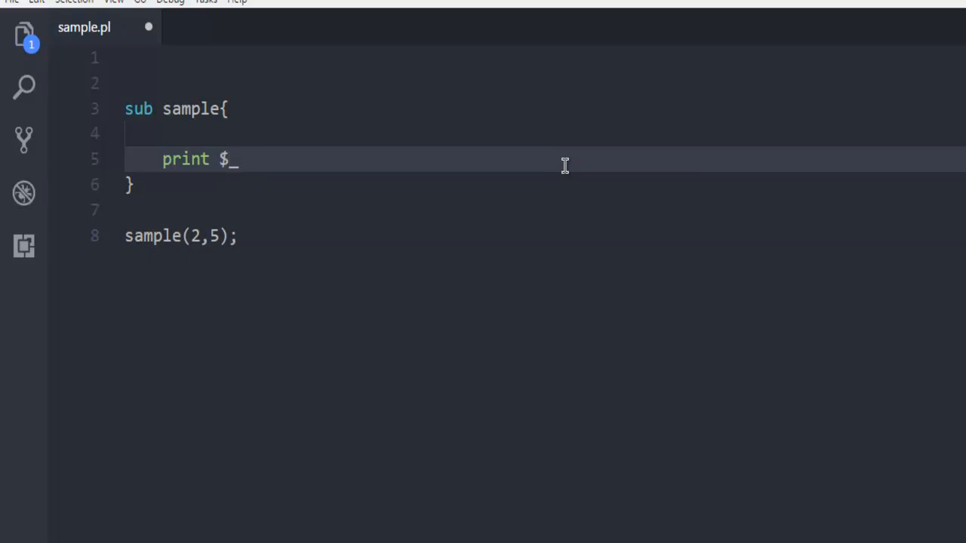
type("[]")
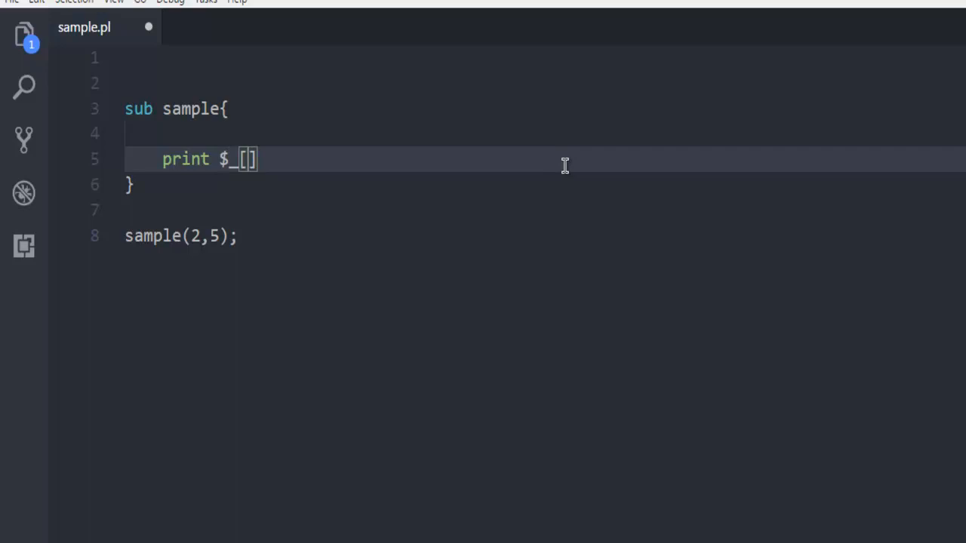
type("0")
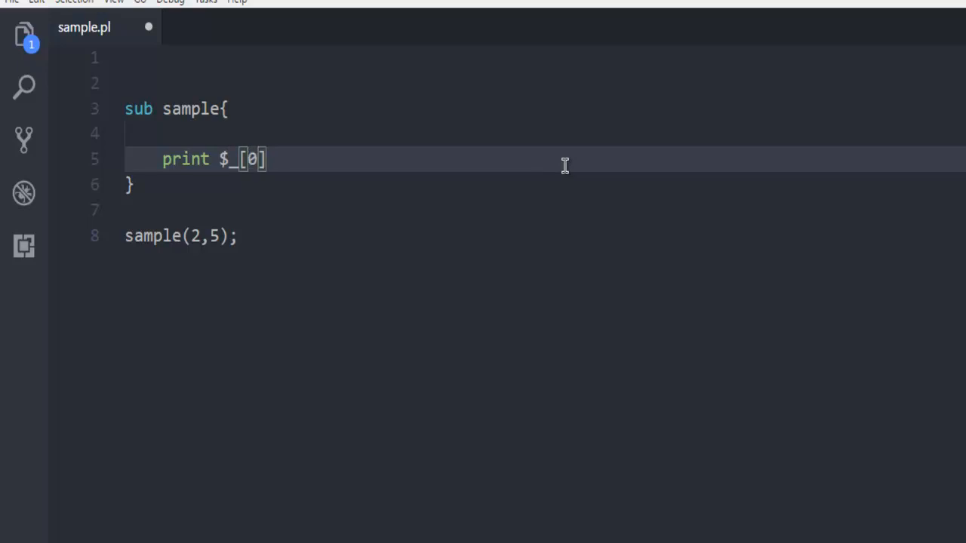
mouse_move(191, 225)
type("+")
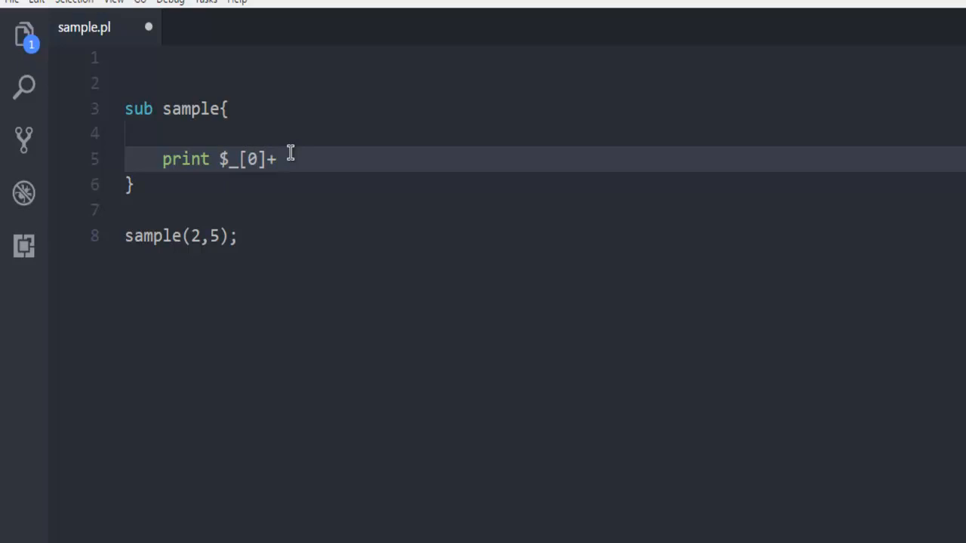
key("Backspace")
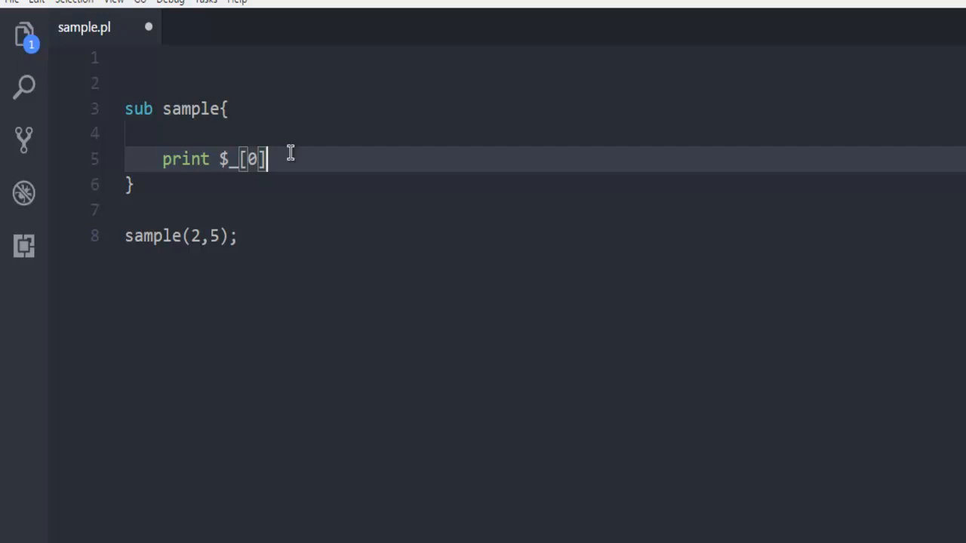
type("+")
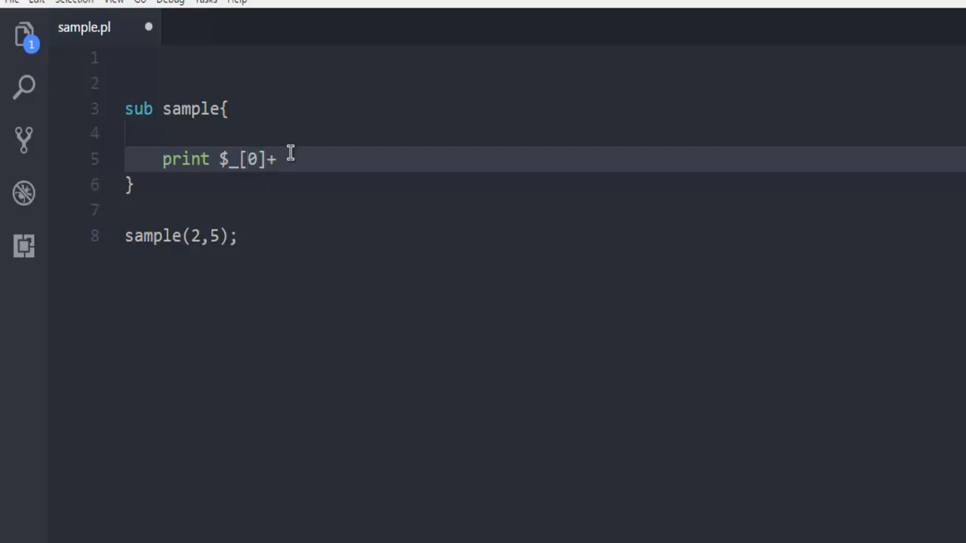
type("$")
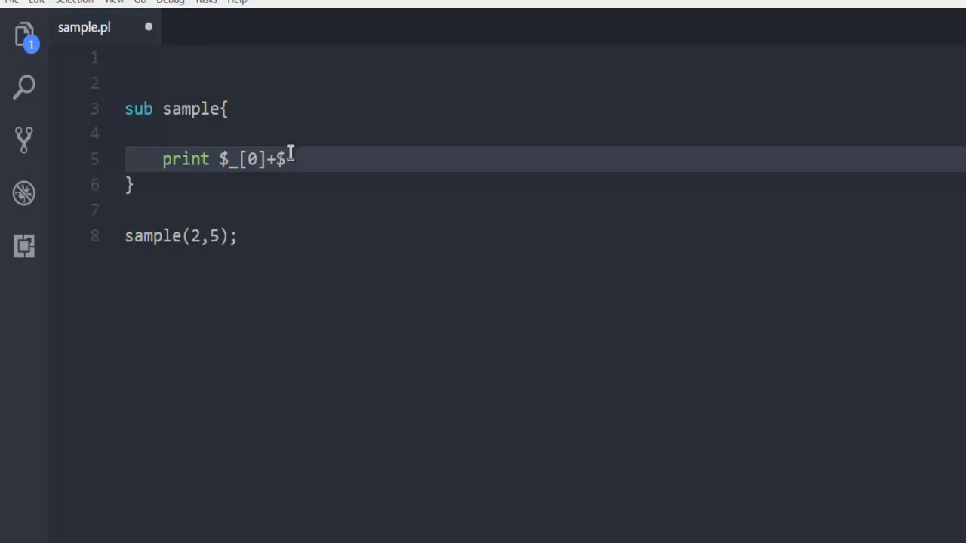
type("_")
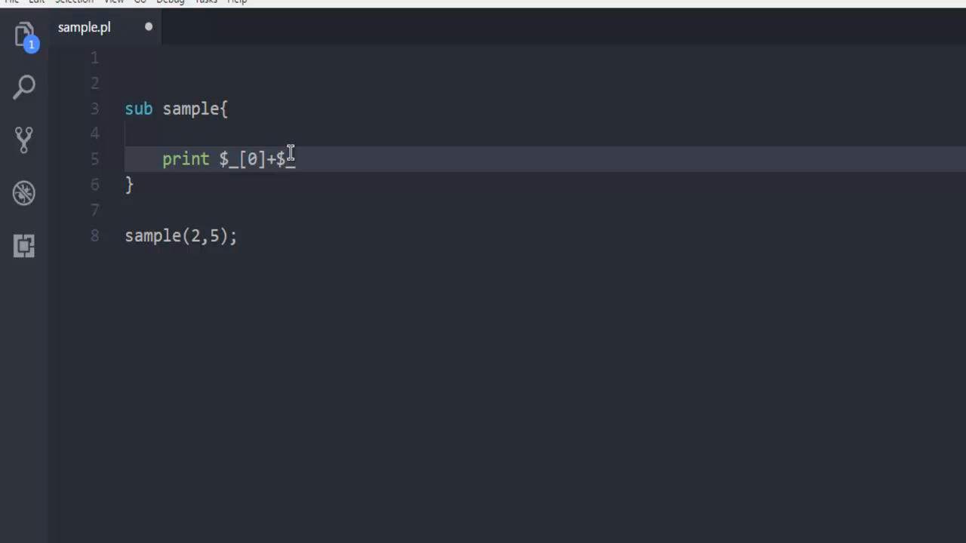
type("[]")
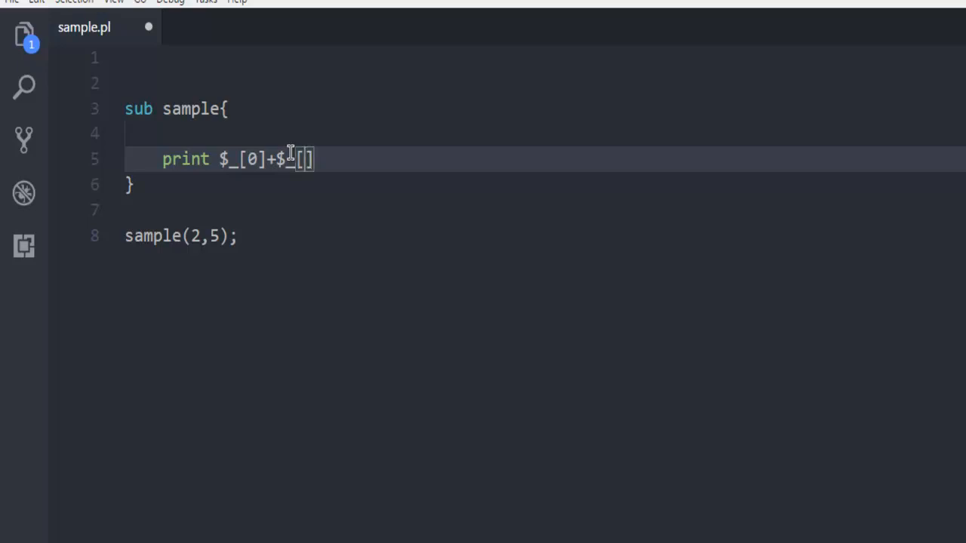
type("1")
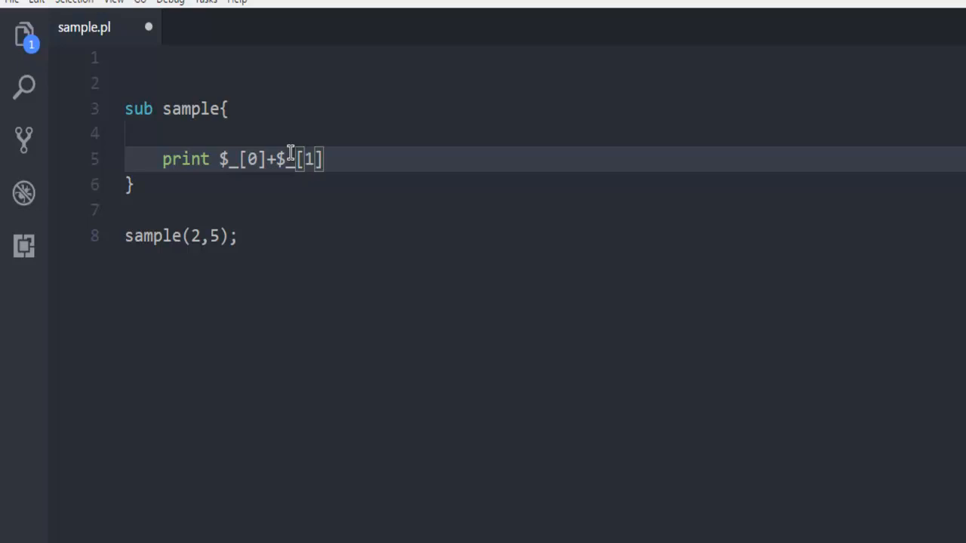
type(";")
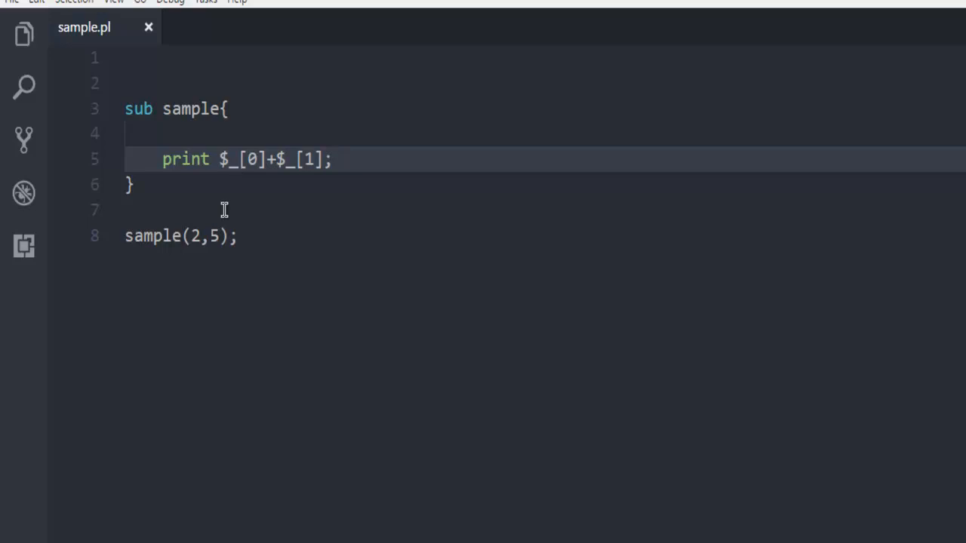
mouse_move(310, 267)
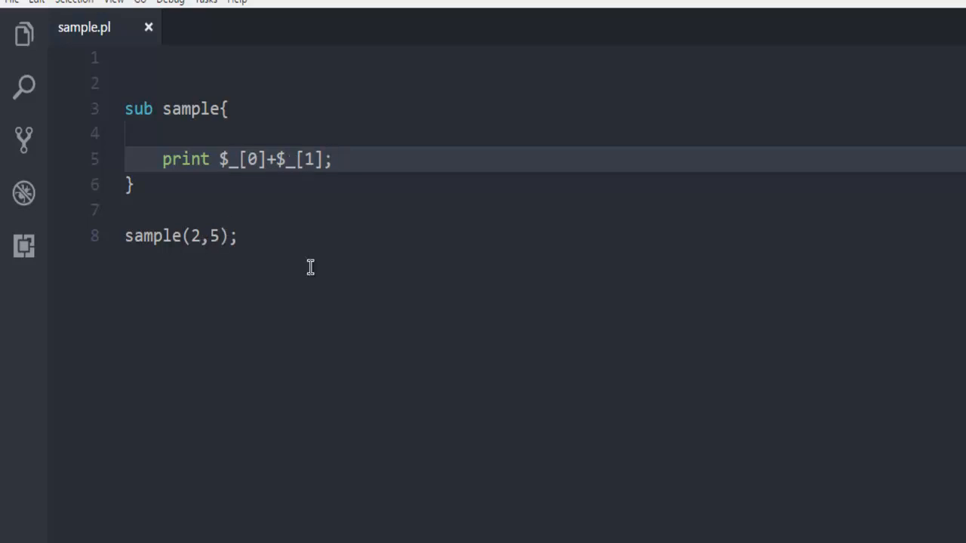
mouse_move(325, 243)
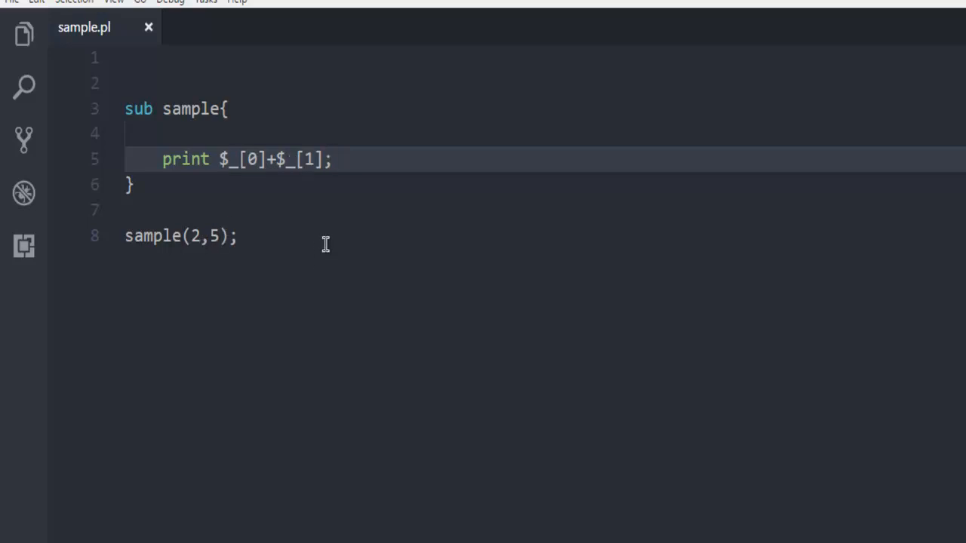
mouse_move(315, 264)
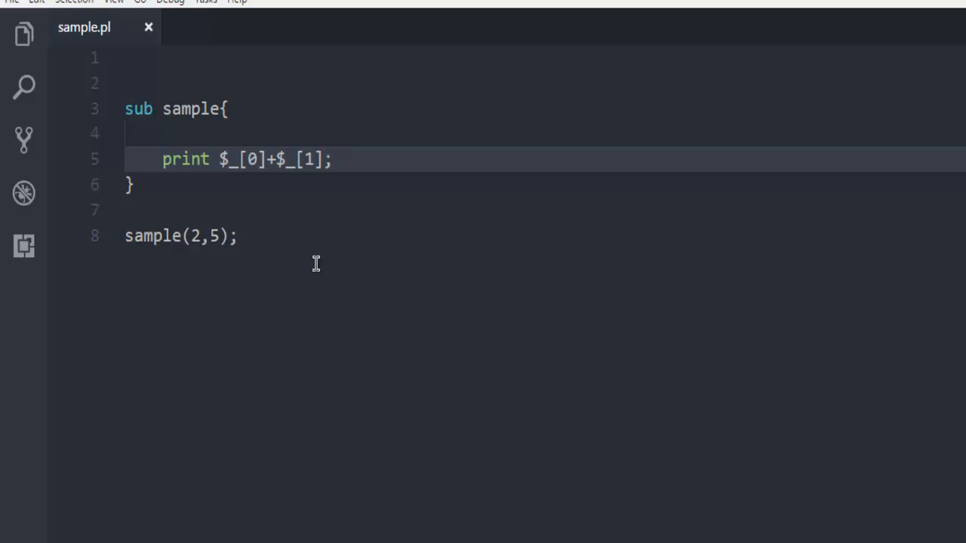
Step: Run perl sample.pl in the integrated terminal to print 7, then return to the editor
left_click(113, 2)
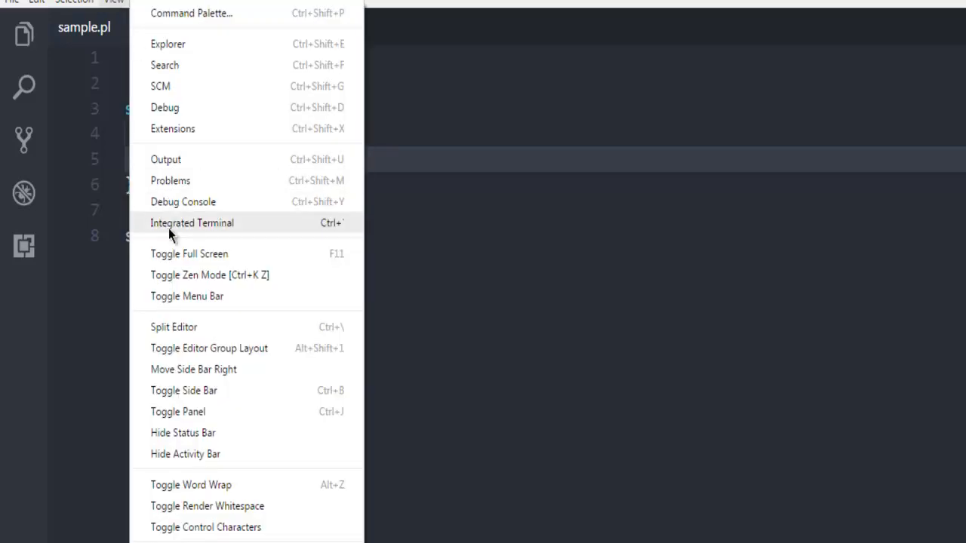
left_click(191, 222)
type("perl")
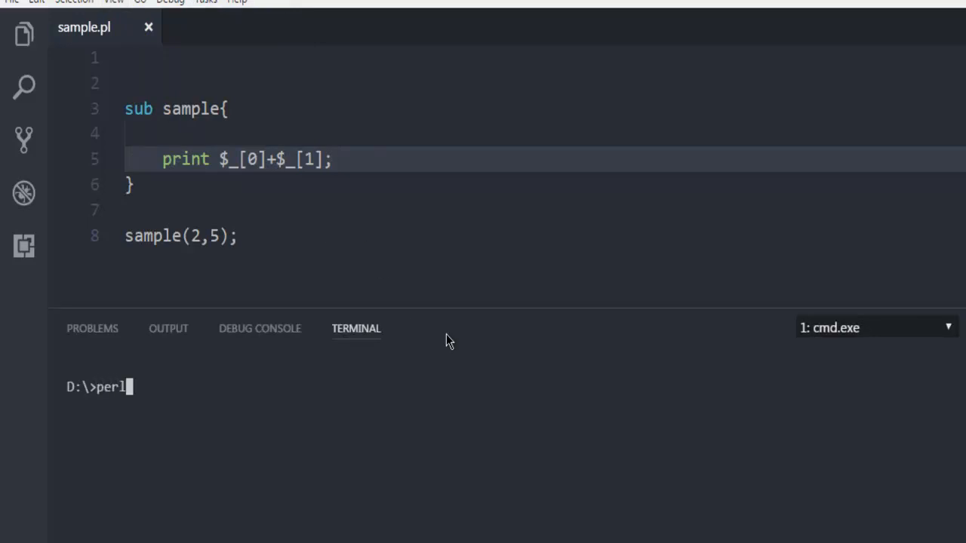
type("sample.p")
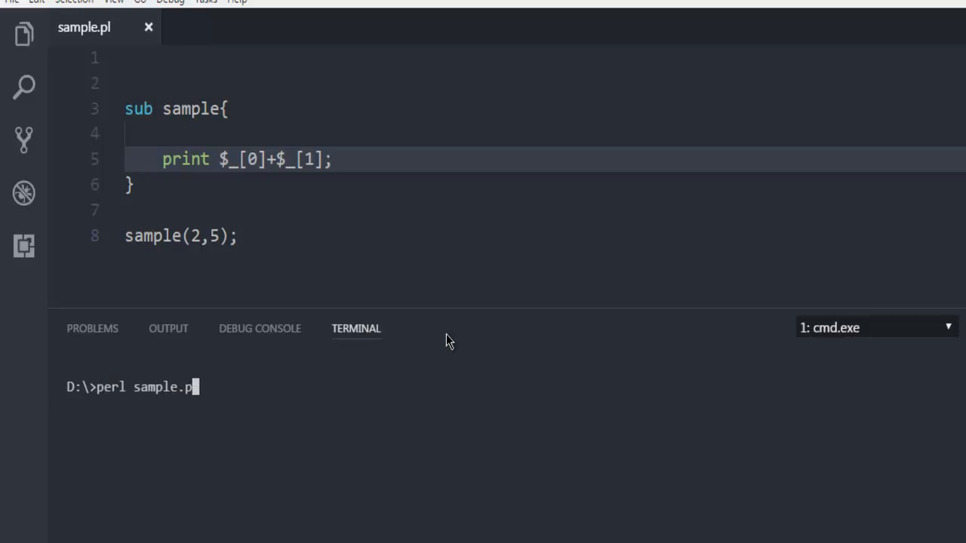
key("Return")
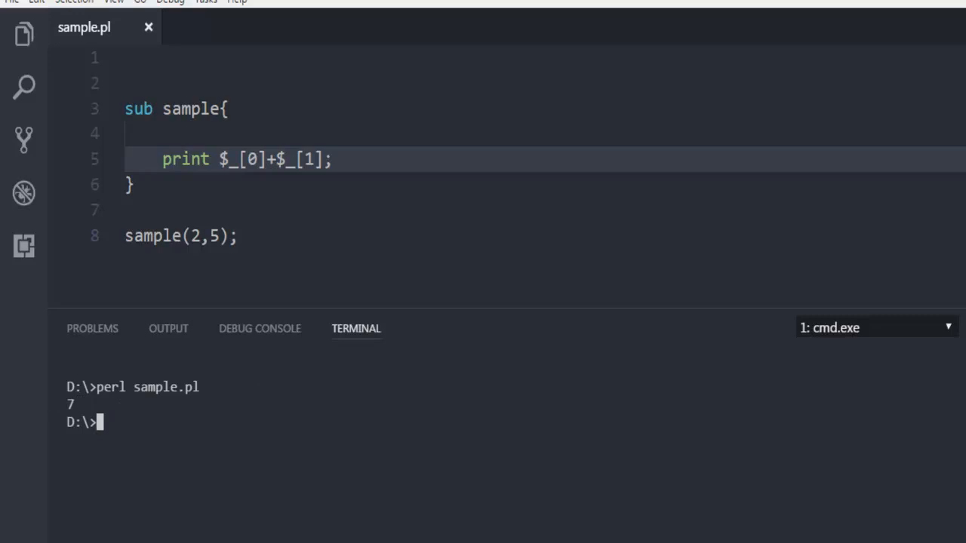
left_click(247, 210)
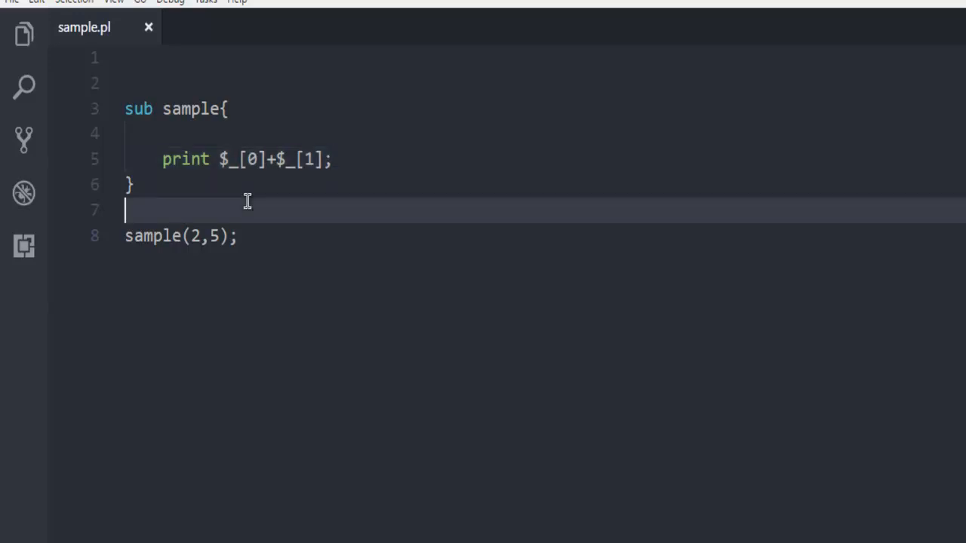